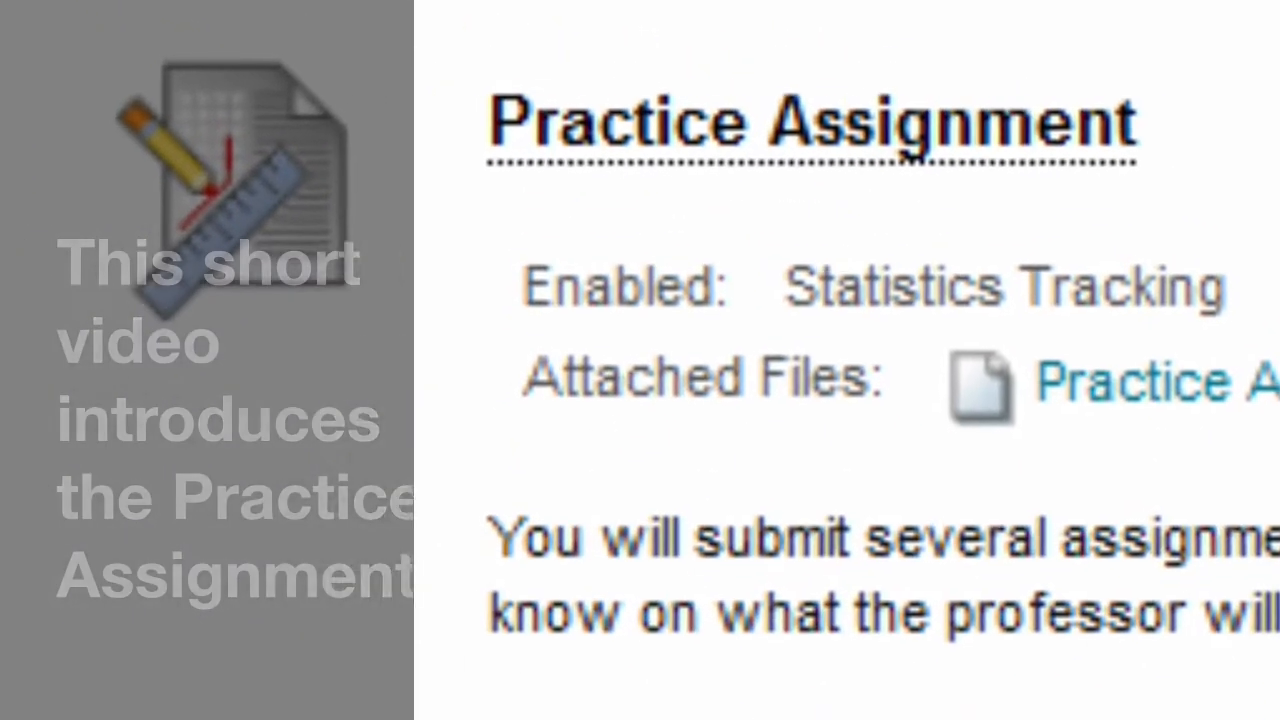
scroll(down, 3)
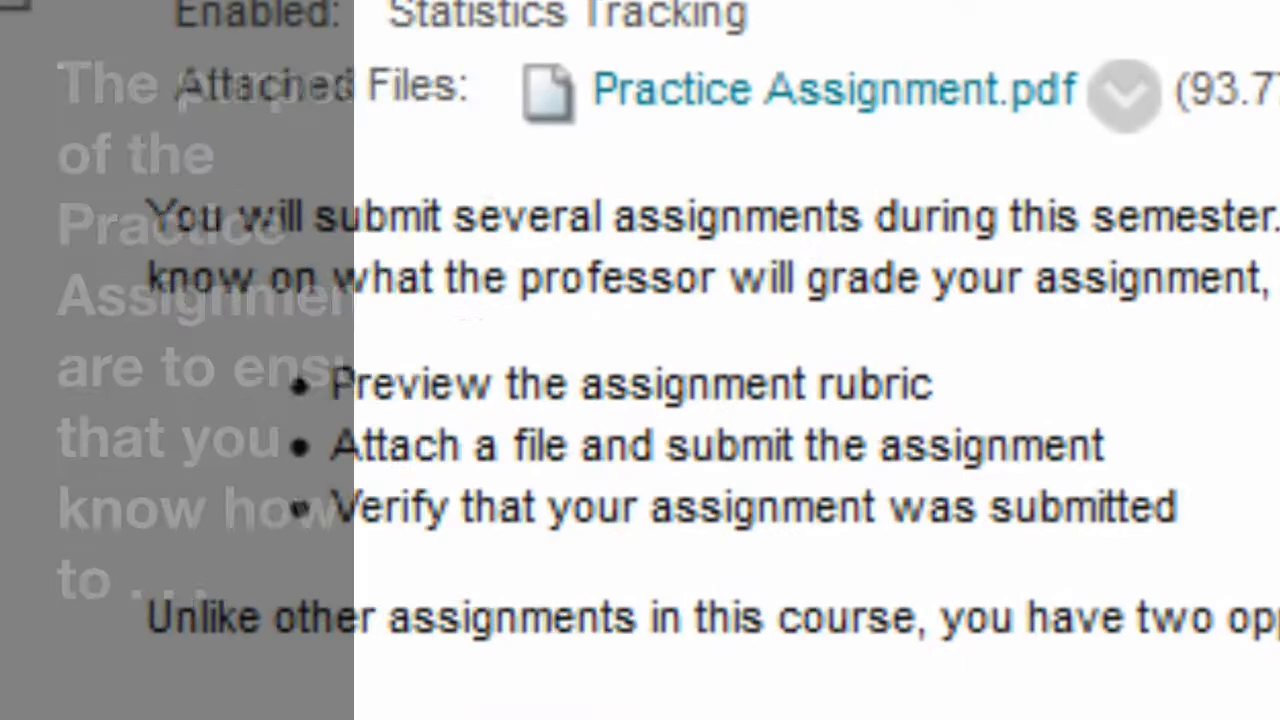
scroll(down, 3)
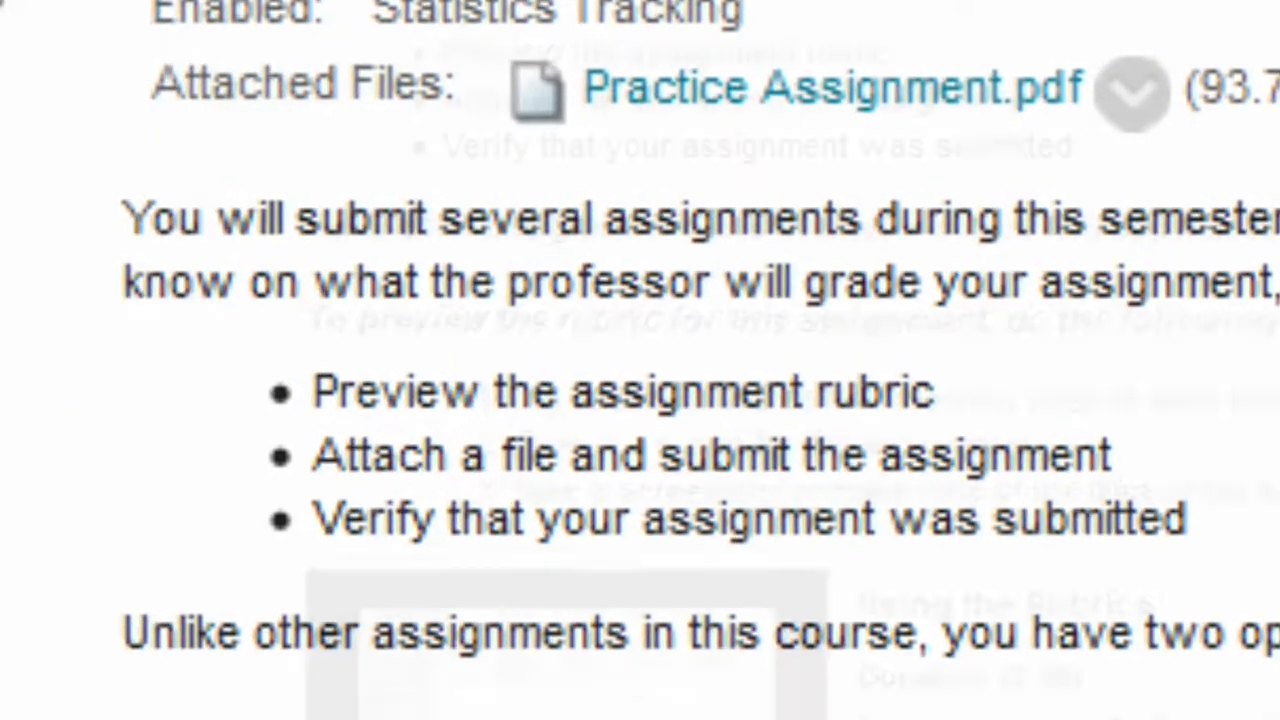
scroll(down, 3)
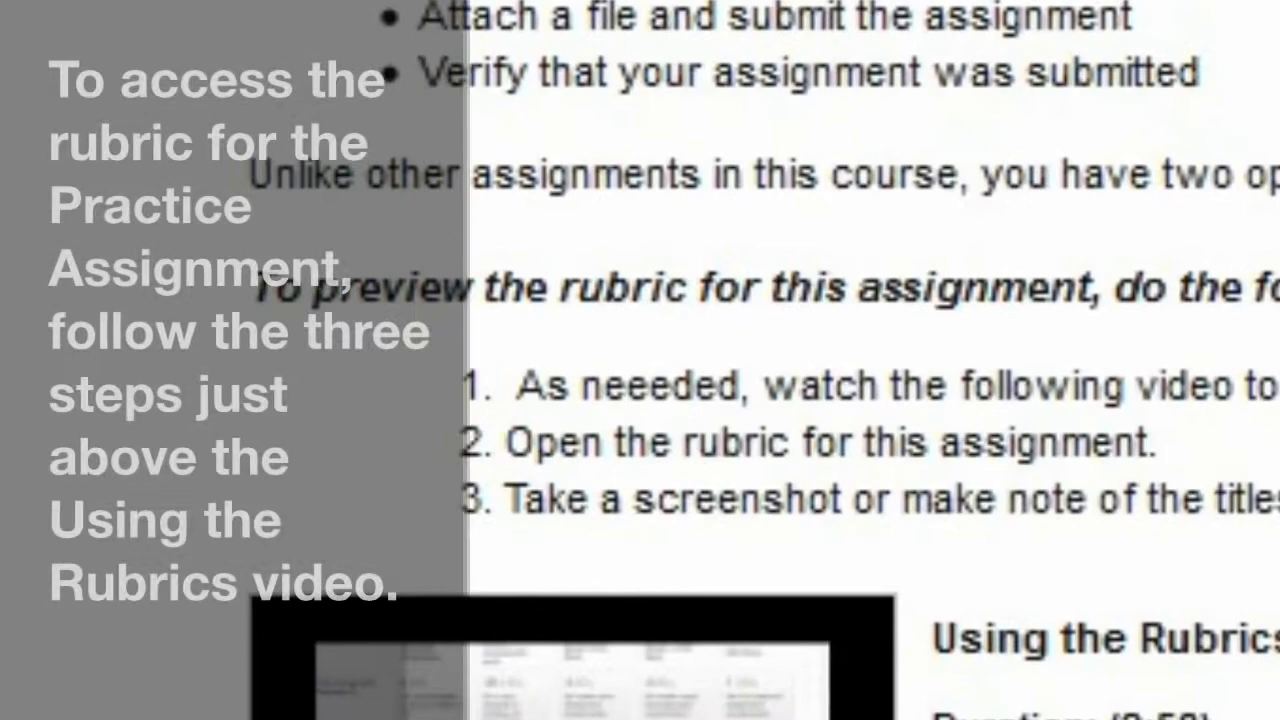